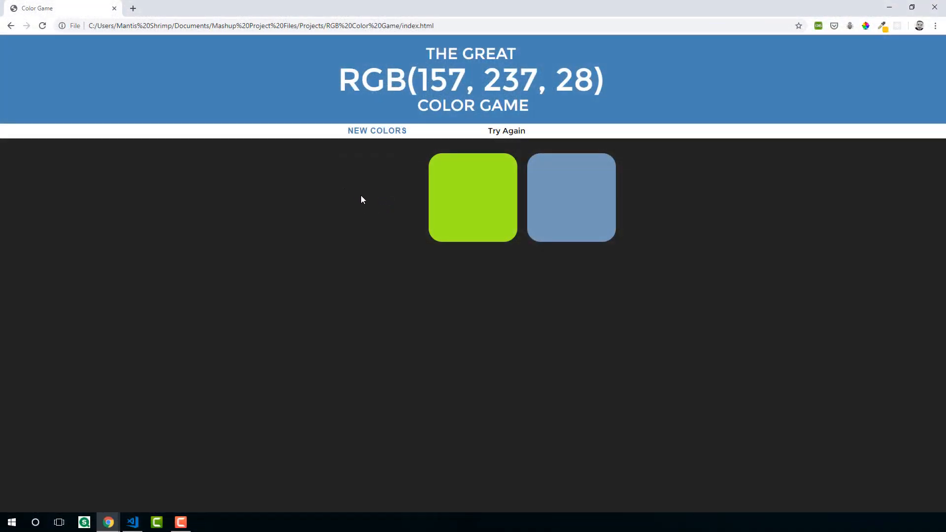
mouse_move(481, 133)
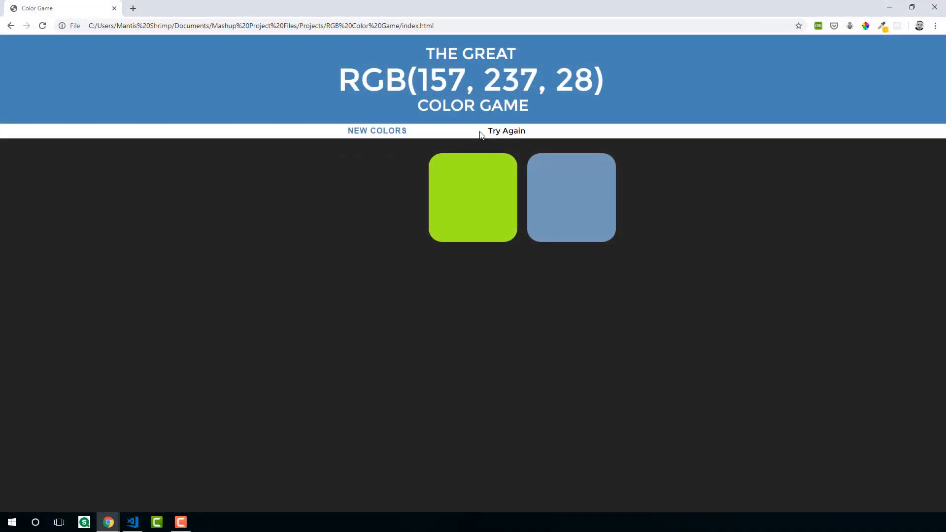
Bring up the Google Play Analytics mashup showing top apps, installs treemap and category chart.
click(471, 197)
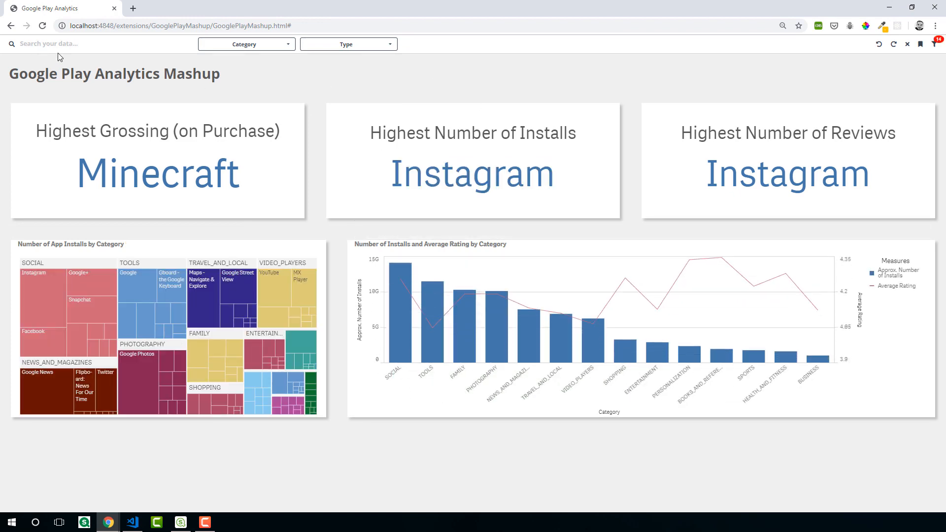
mouse_move(934, 44)
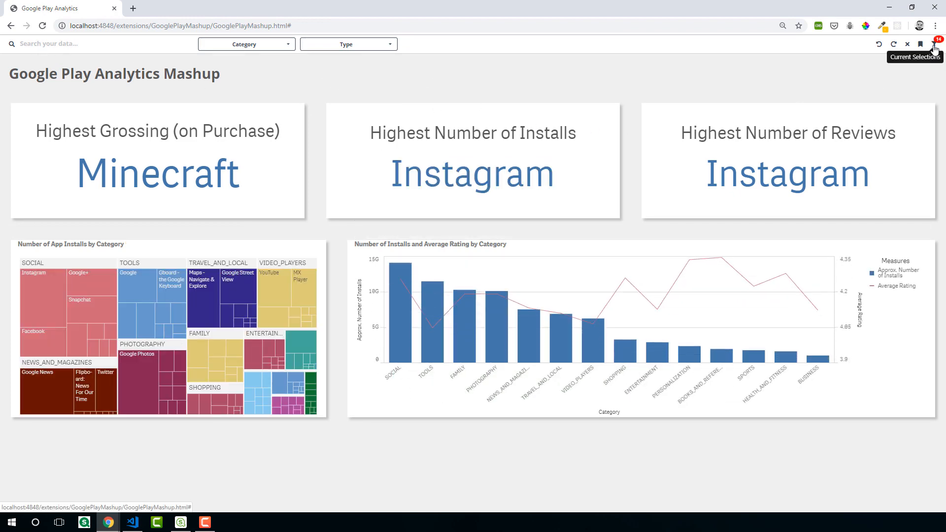
click(935, 43)
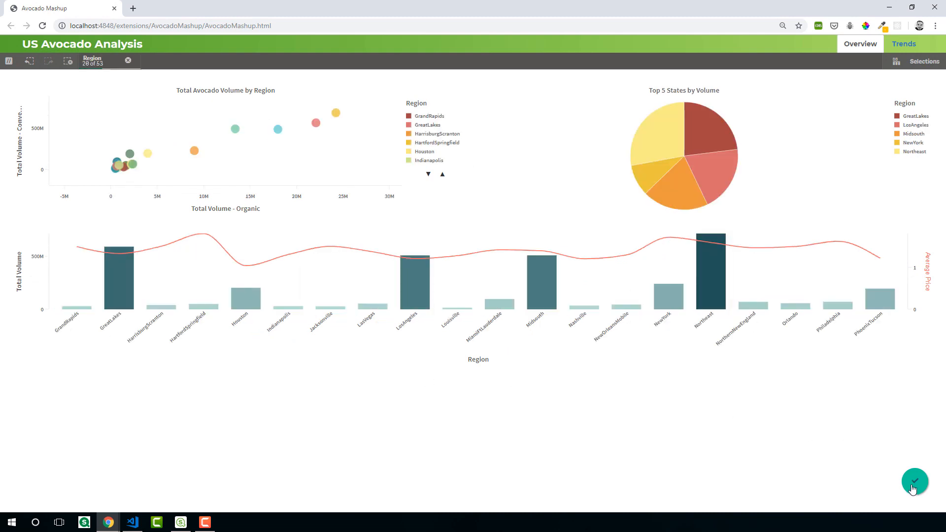
mouse_move(916, 486)
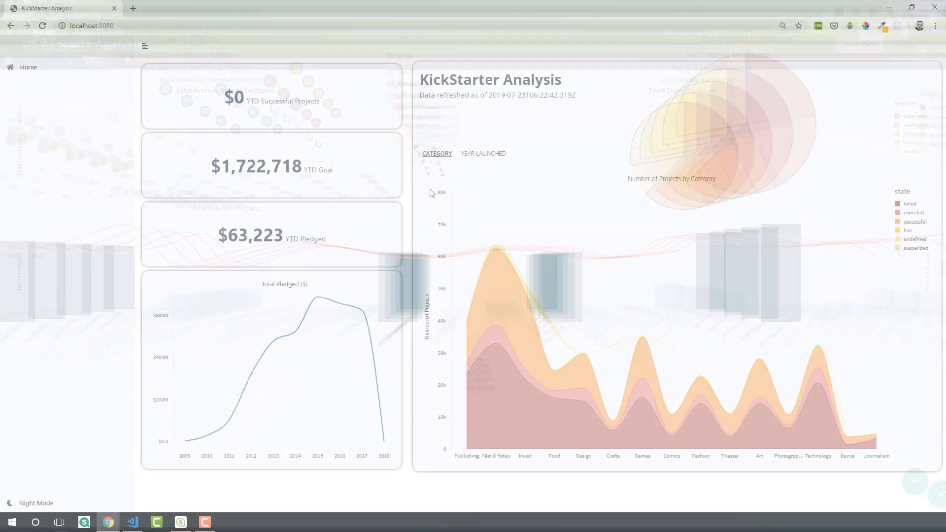
Switch the KickStarter chart to Year Launched, back to Category, then enable Night Mode.
click(483, 153)
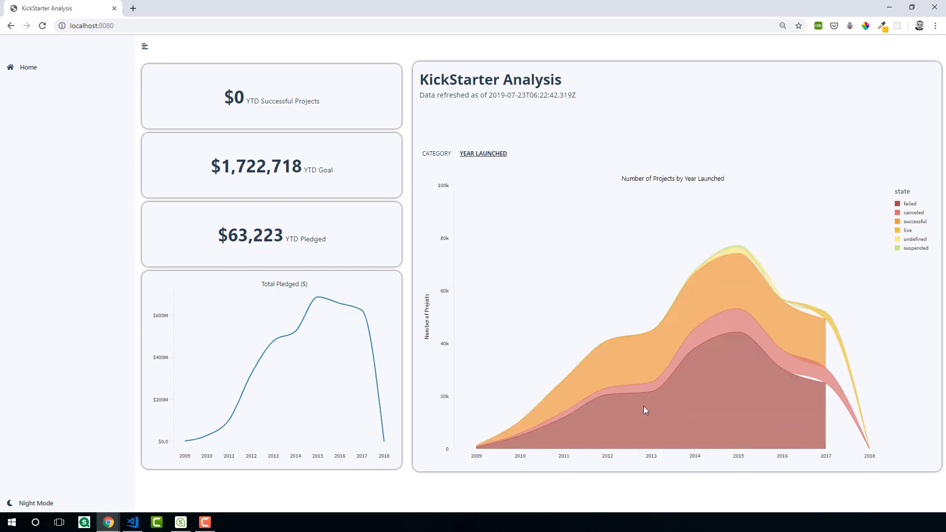
click(436, 153)
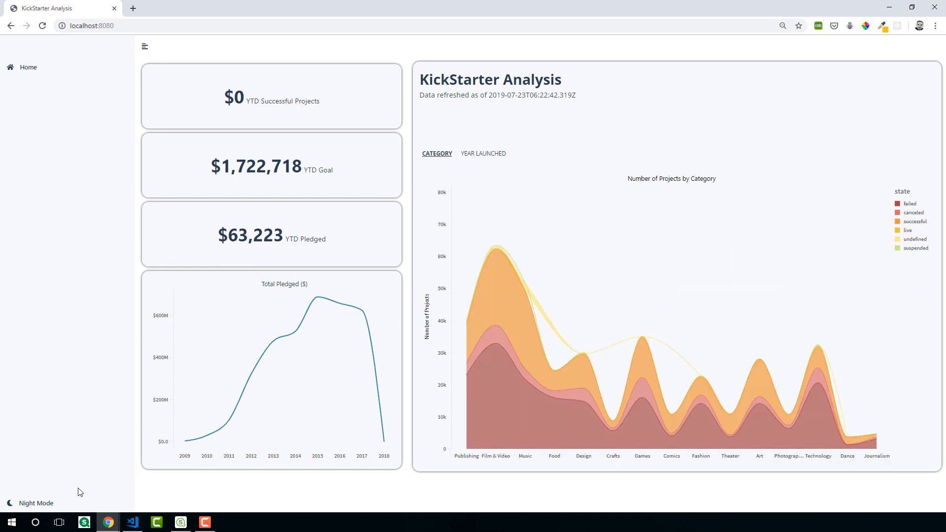
click(36, 503)
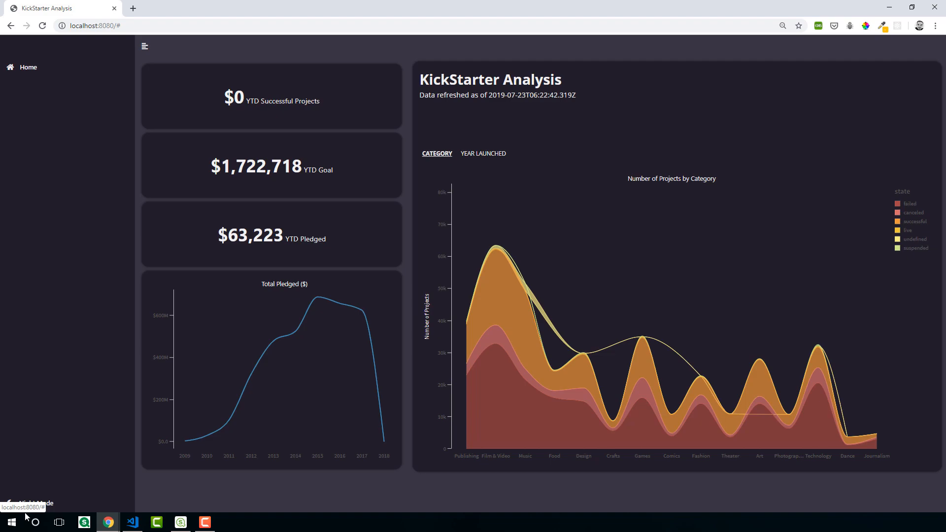